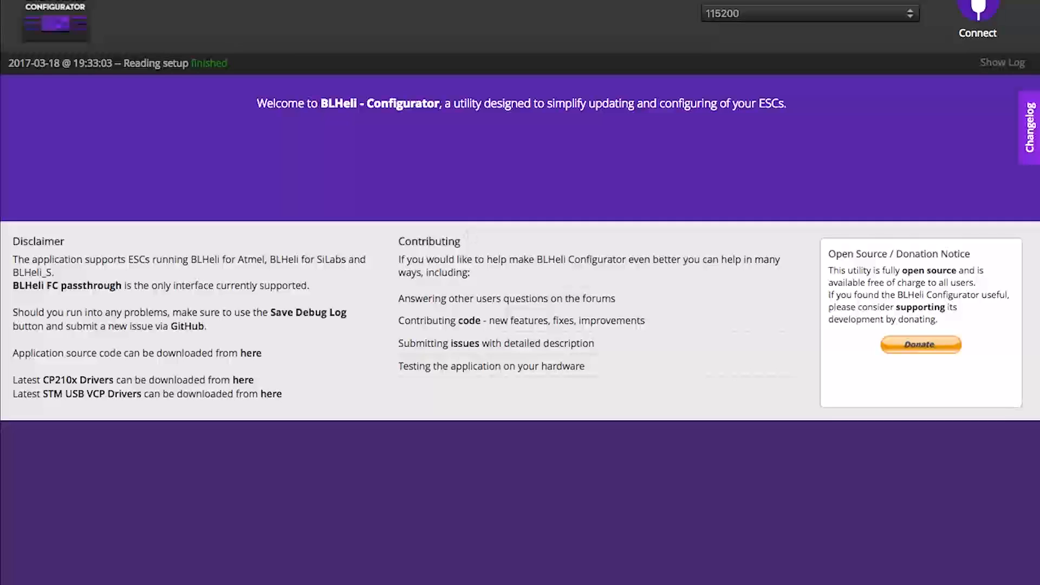
pyautogui.moveTo(340, 114)
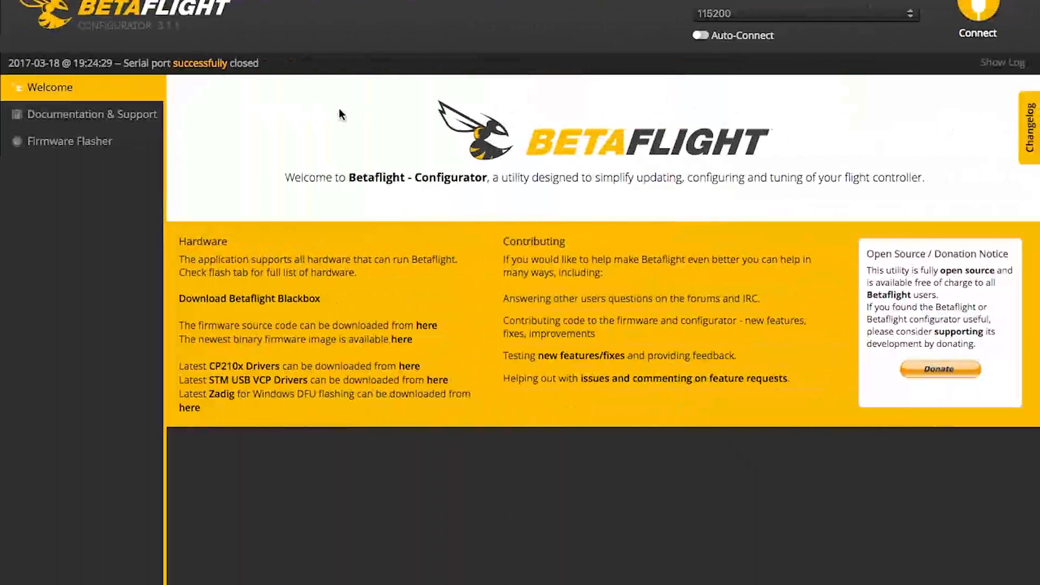
pyautogui.moveTo(485, 145)
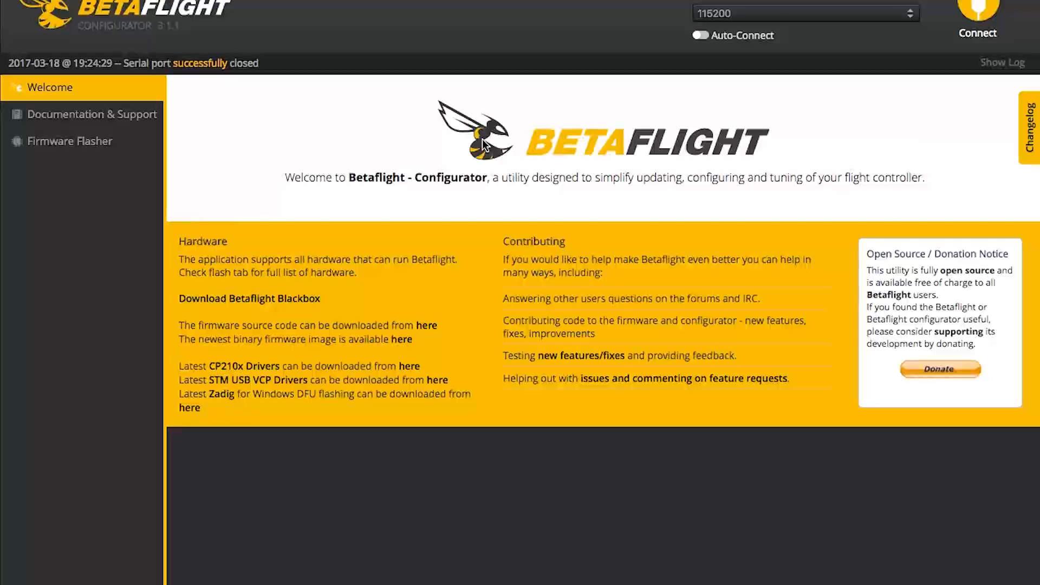
pyautogui.moveTo(482, 106)
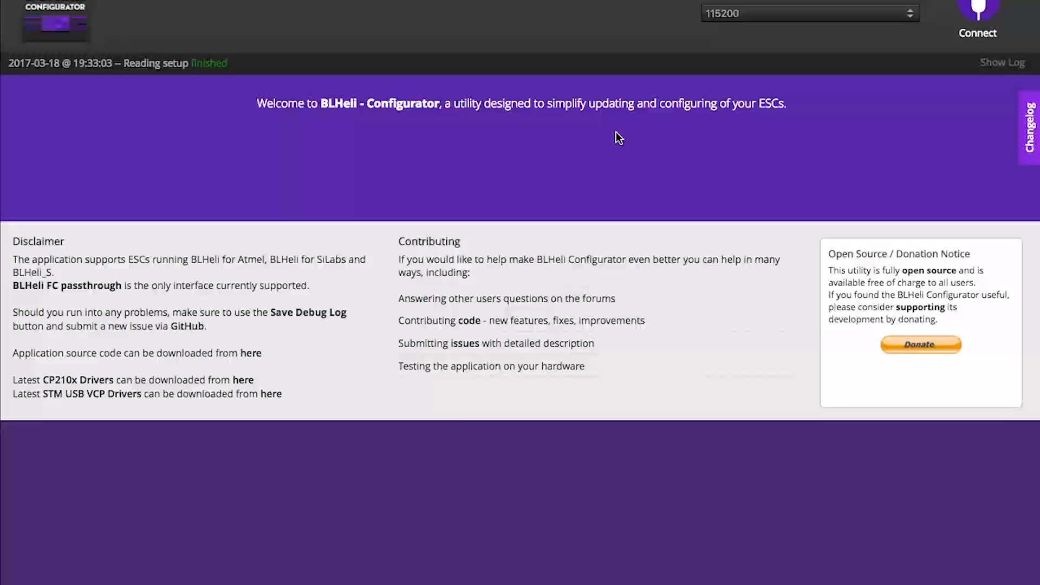
pyautogui.moveTo(761, 9)
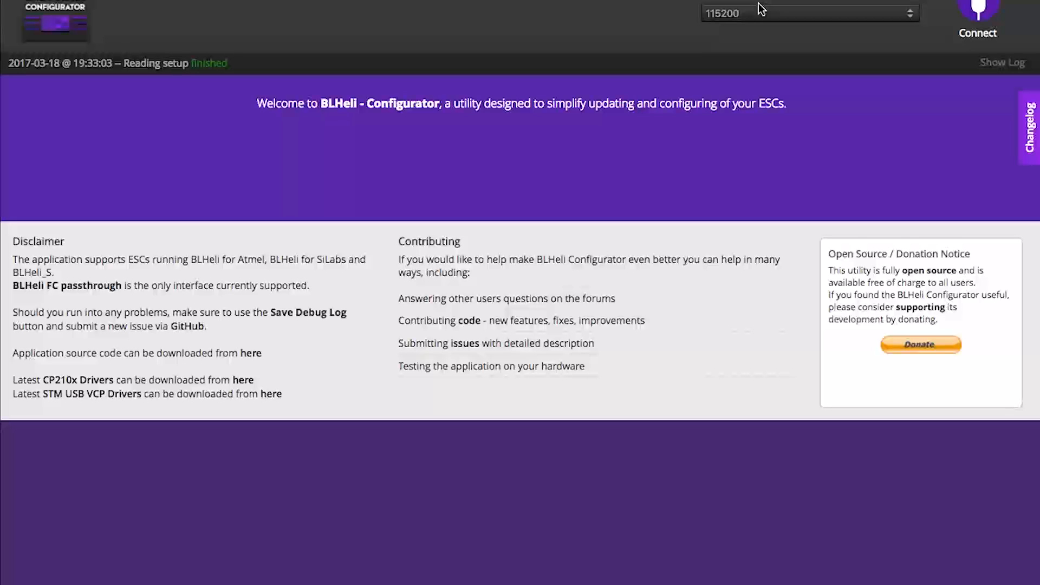
pyautogui.moveTo(977, 24)
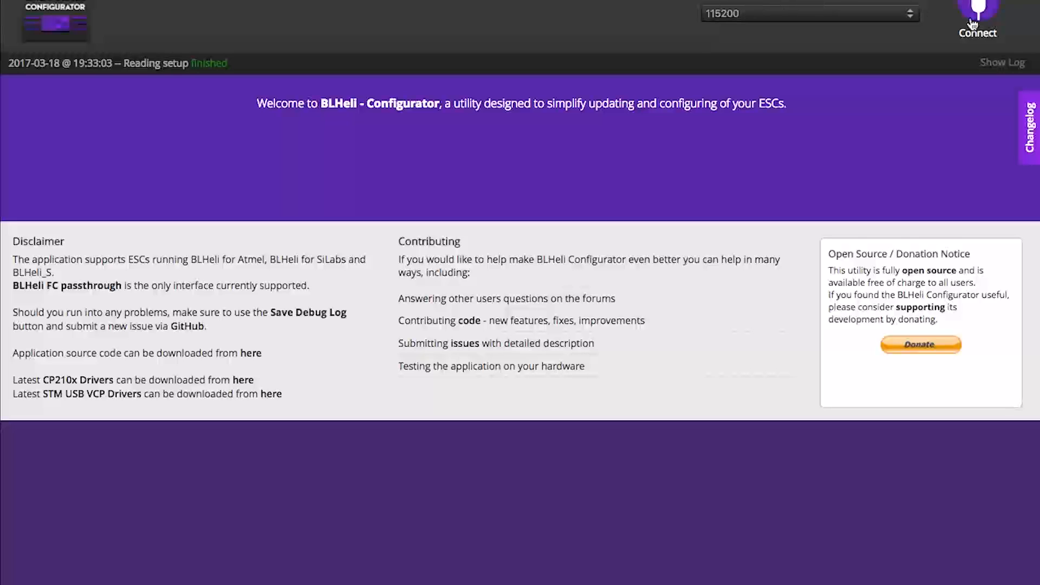
# - Connect and read the setup of the four G-H-30 ESCs on firmware 16.6
pyautogui.click(978, 23)
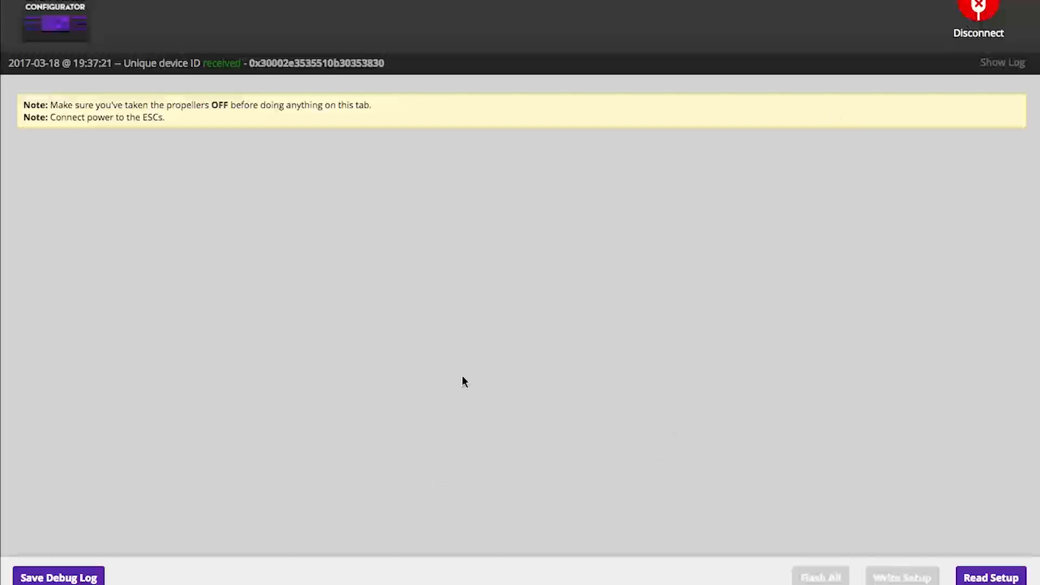
pyautogui.moveTo(931, 540)
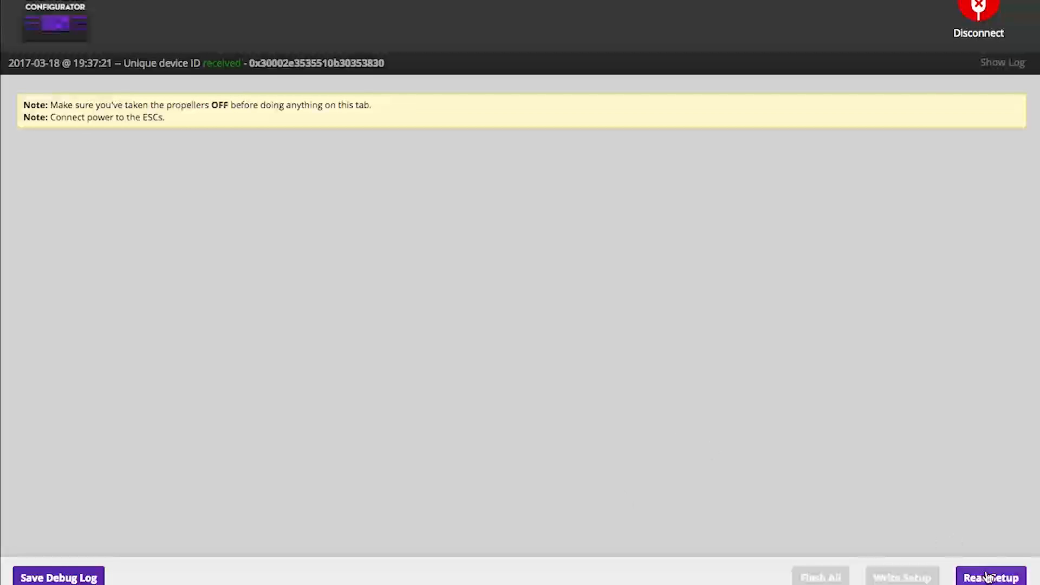
pyautogui.click(992, 577)
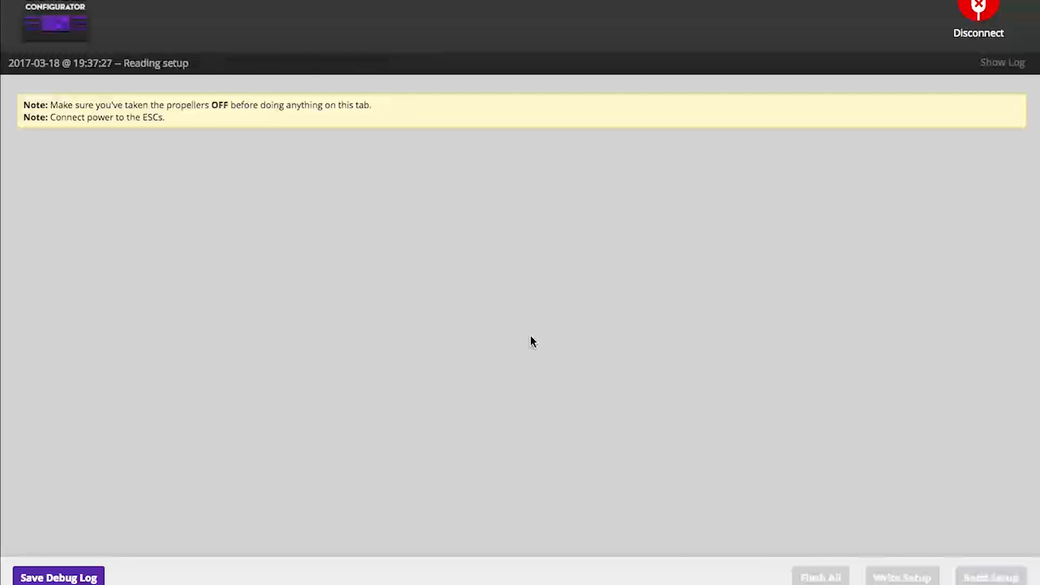
pyautogui.click(991, 576)
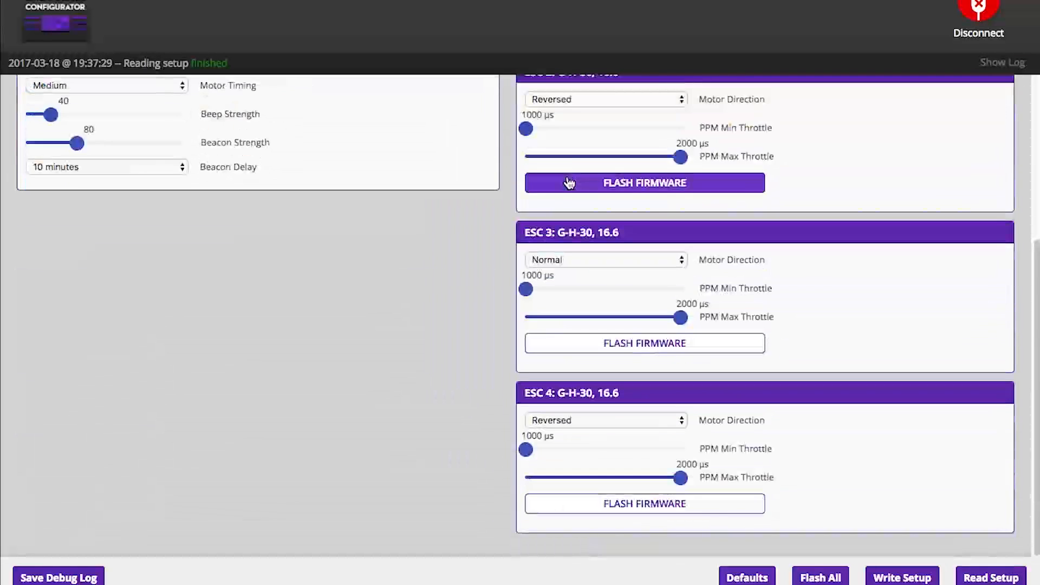
pyautogui.scroll(3)
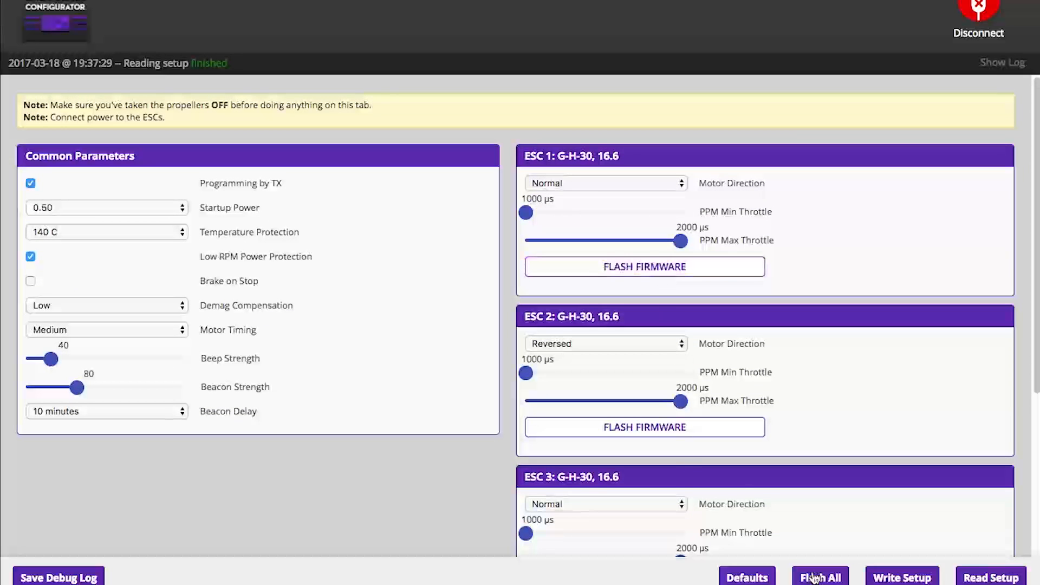
pyautogui.moveTo(793, 249)
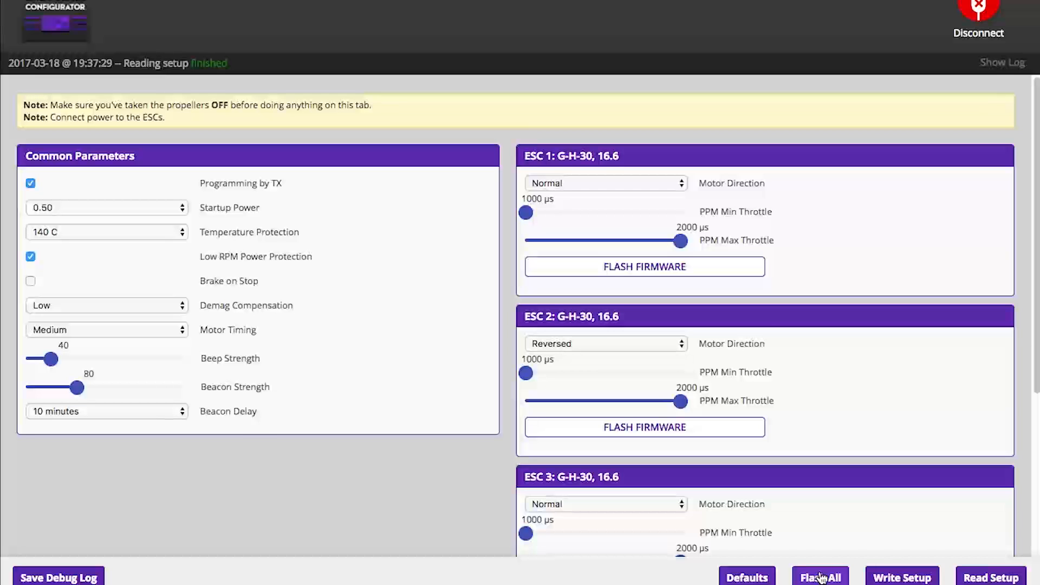
# - Start Flash All with target G-H-30 and firmware version 16.65
pyautogui.click(820, 576)
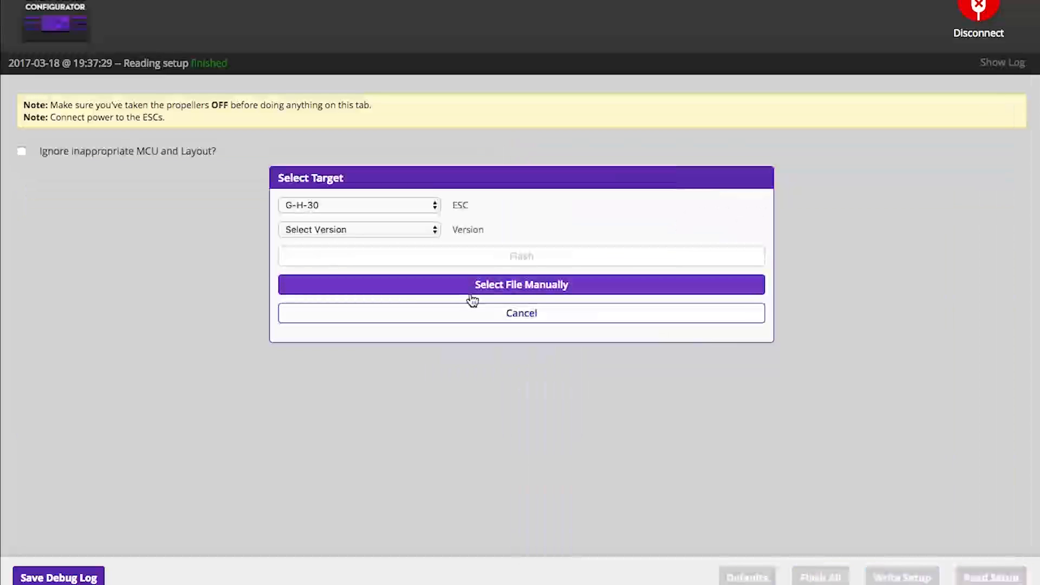
pyautogui.moveTo(447, 228)
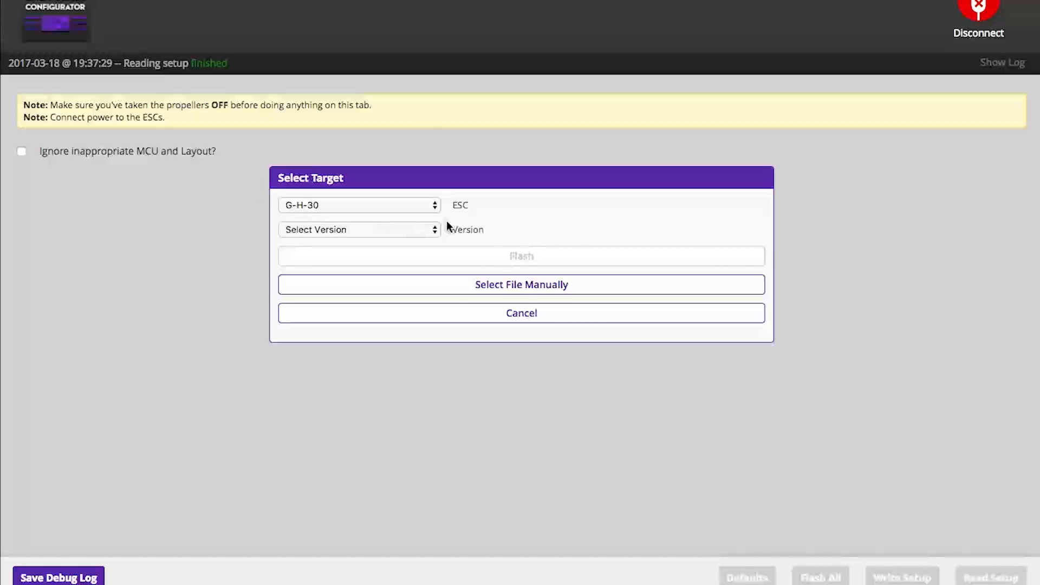
pyautogui.moveTo(449, 209)
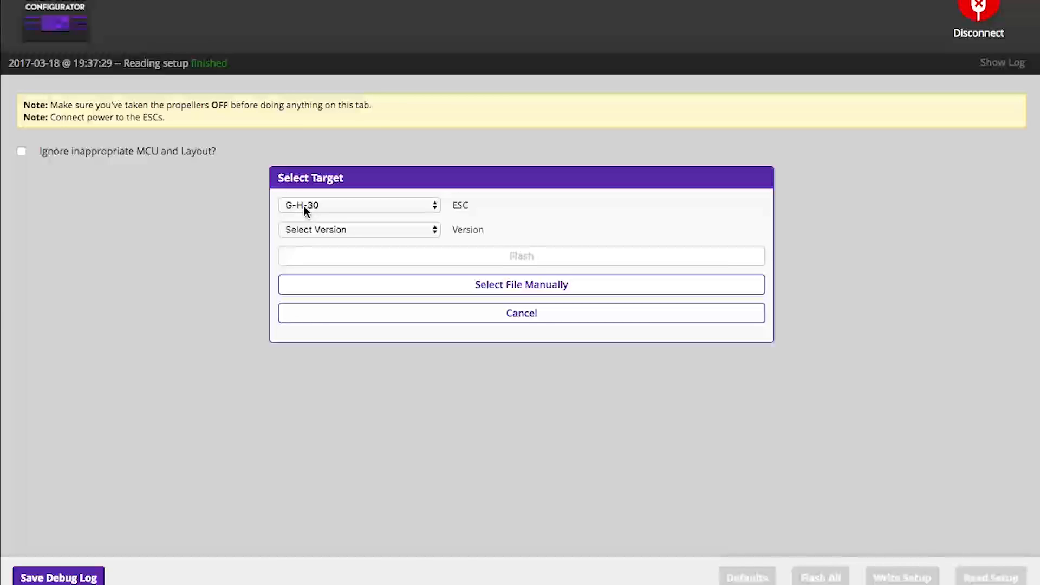
pyautogui.click(359, 230)
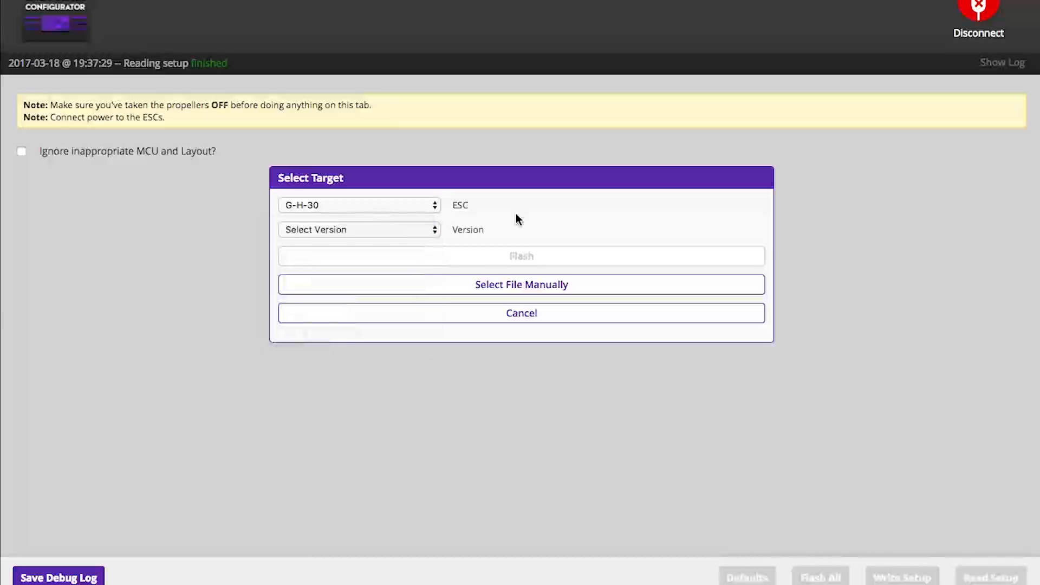
pyautogui.moveTo(406, 252)
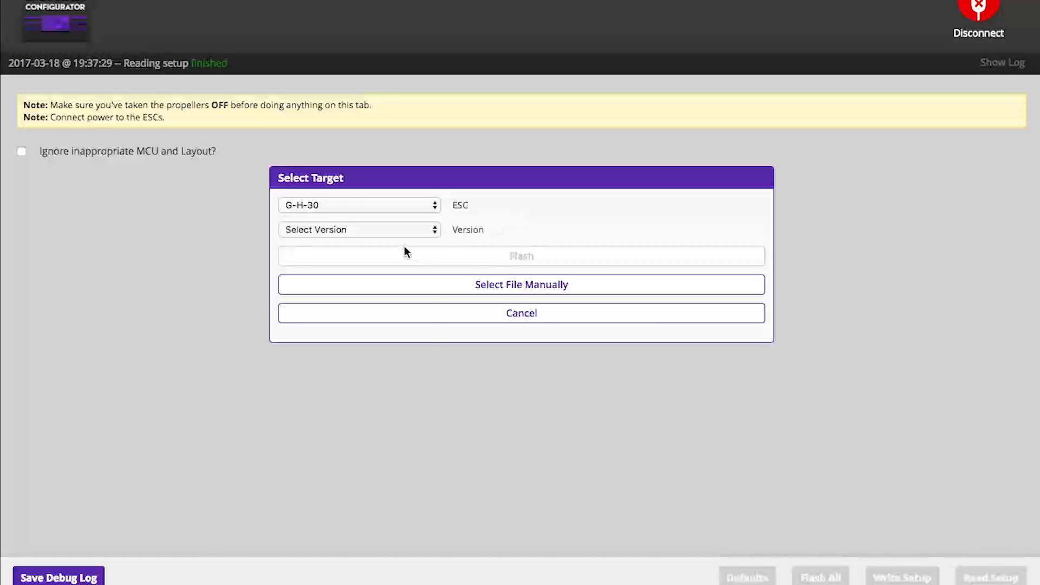
pyautogui.click(358, 230)
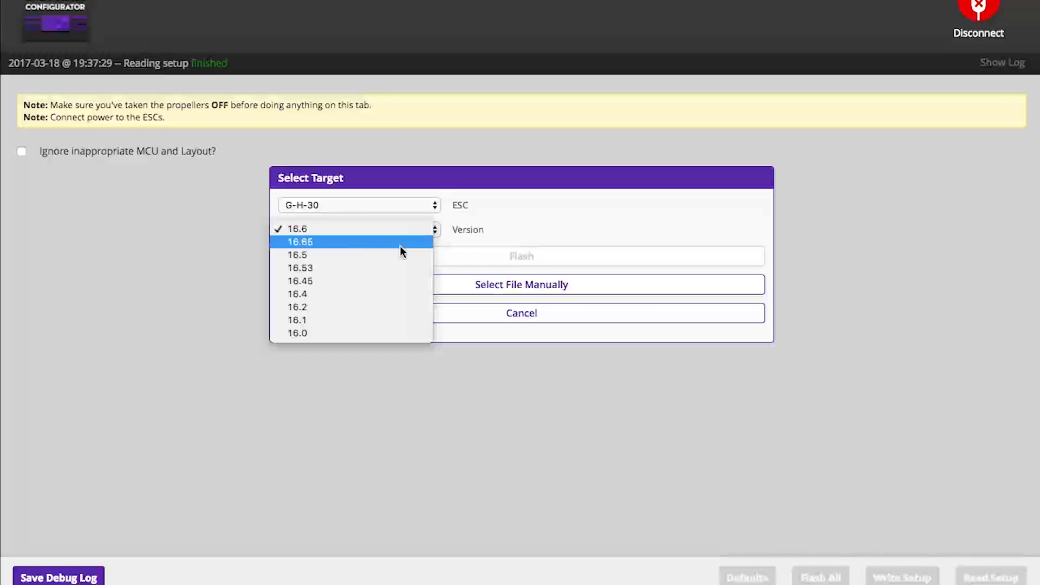
pyautogui.moveTo(383, 307)
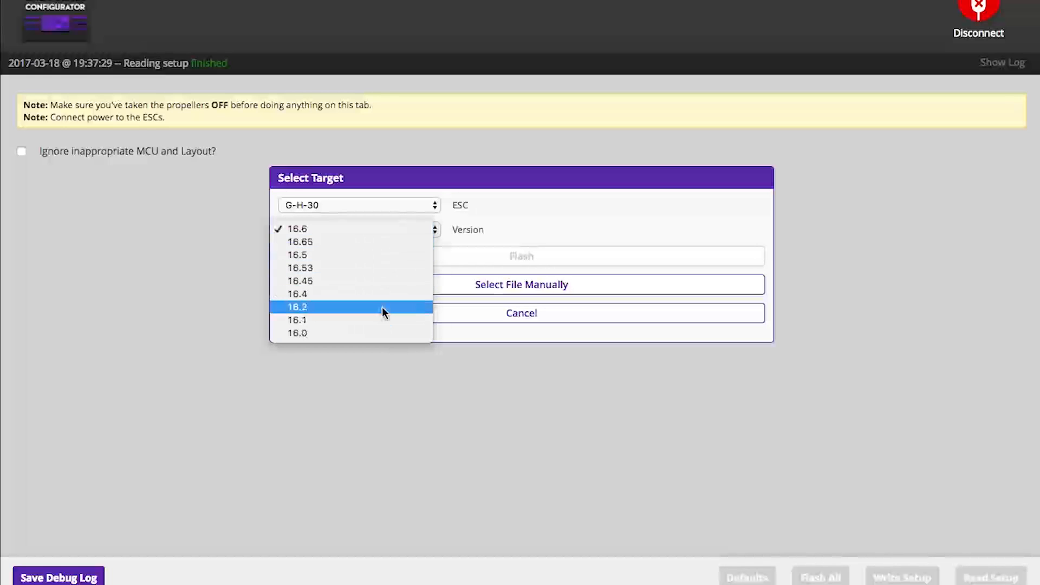
pyautogui.moveTo(430, 224)
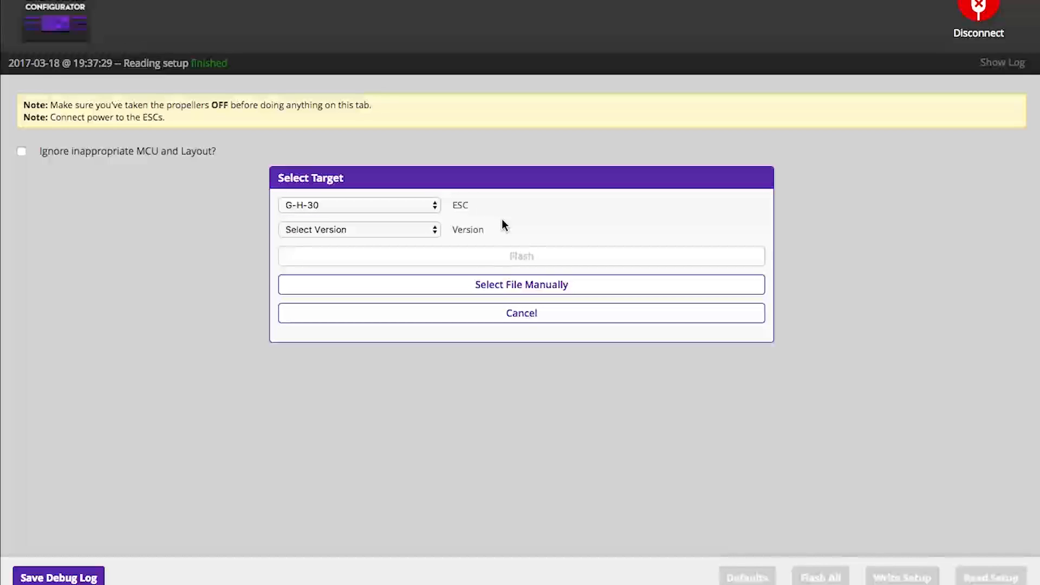
pyautogui.moveTo(329, 236)
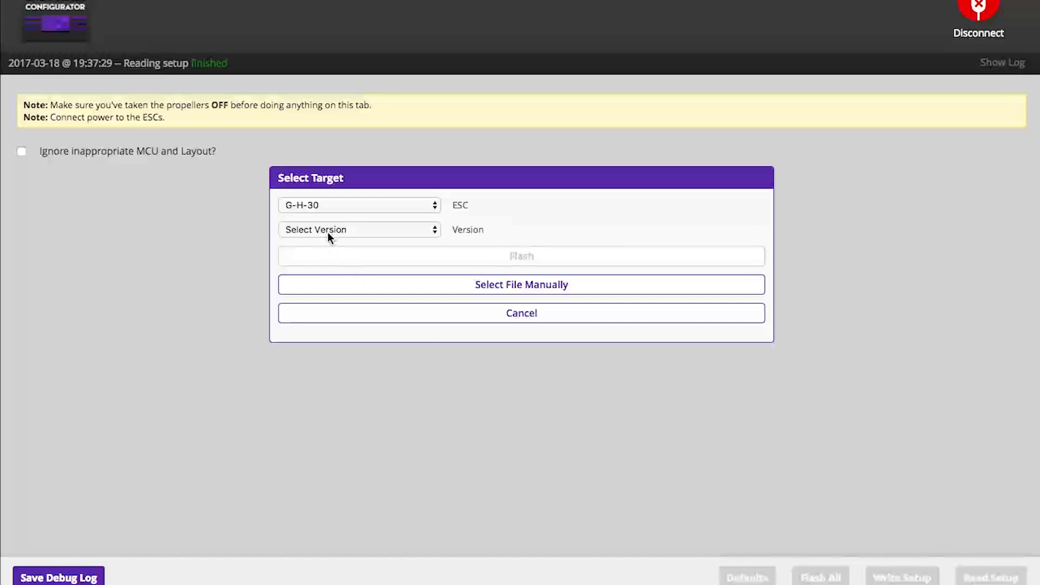
pyautogui.click(358, 229)
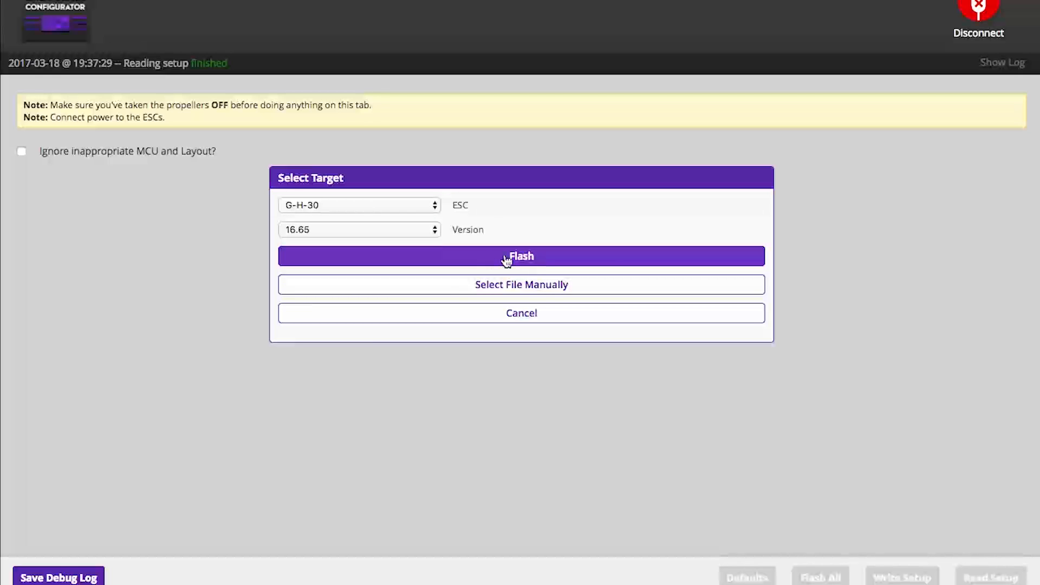
# - Flash 16.65 to all four ESCs, checking Betaflight briefly before returning
pyautogui.click(521, 257)
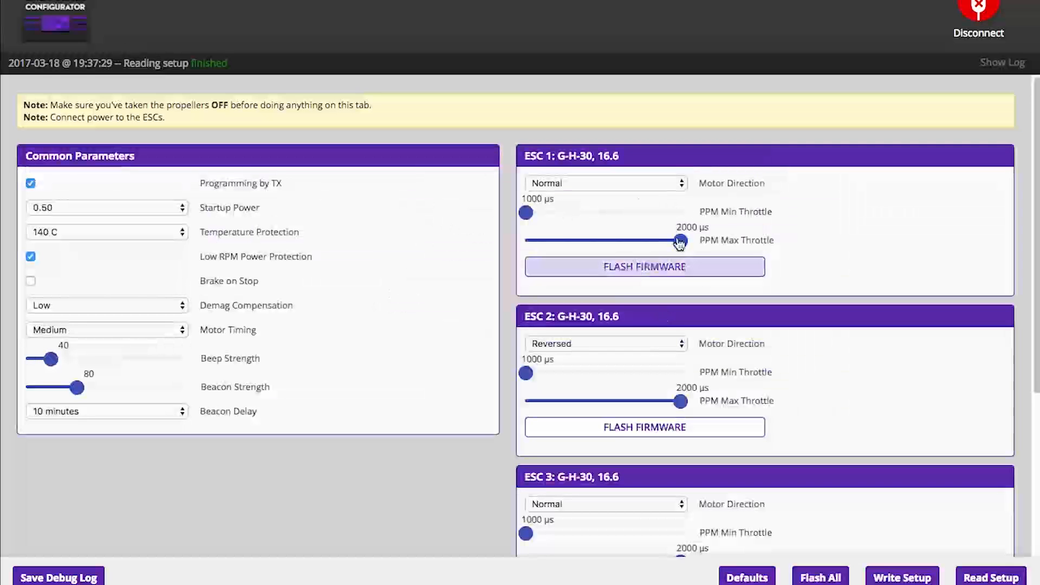
pyautogui.scroll(-3)
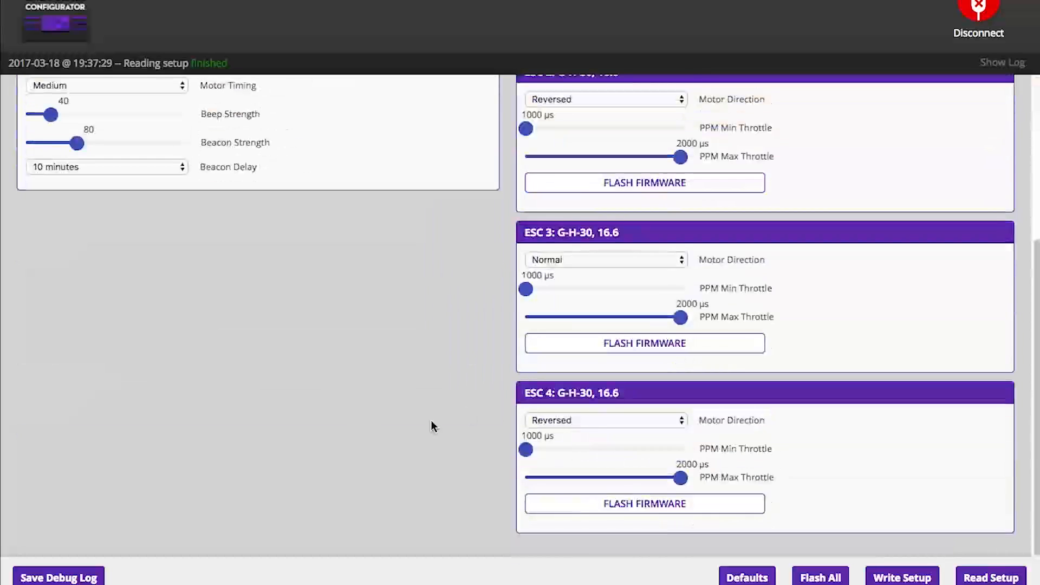
pyautogui.scroll(3)
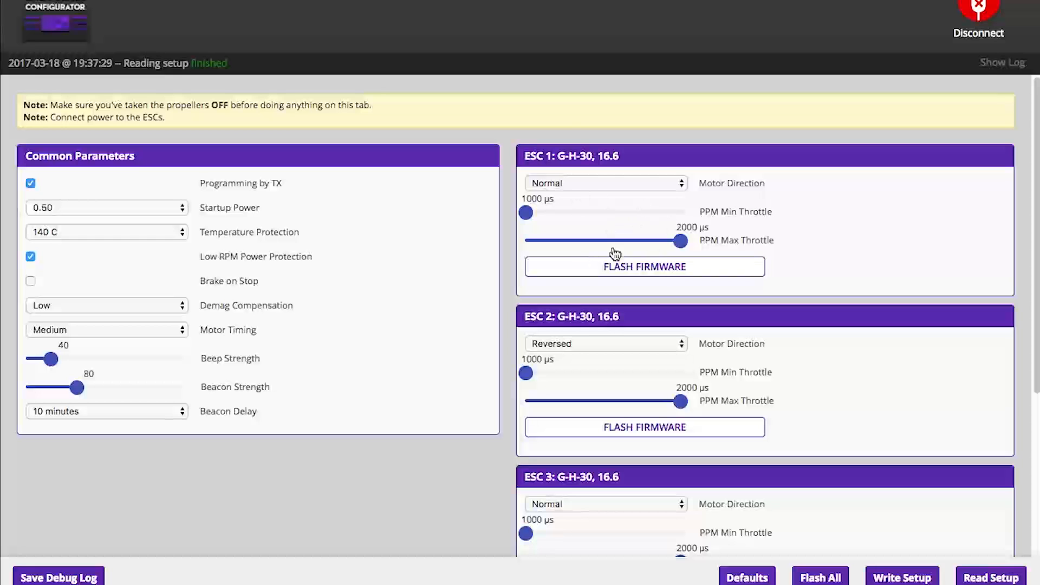
pyautogui.click(978, 20)
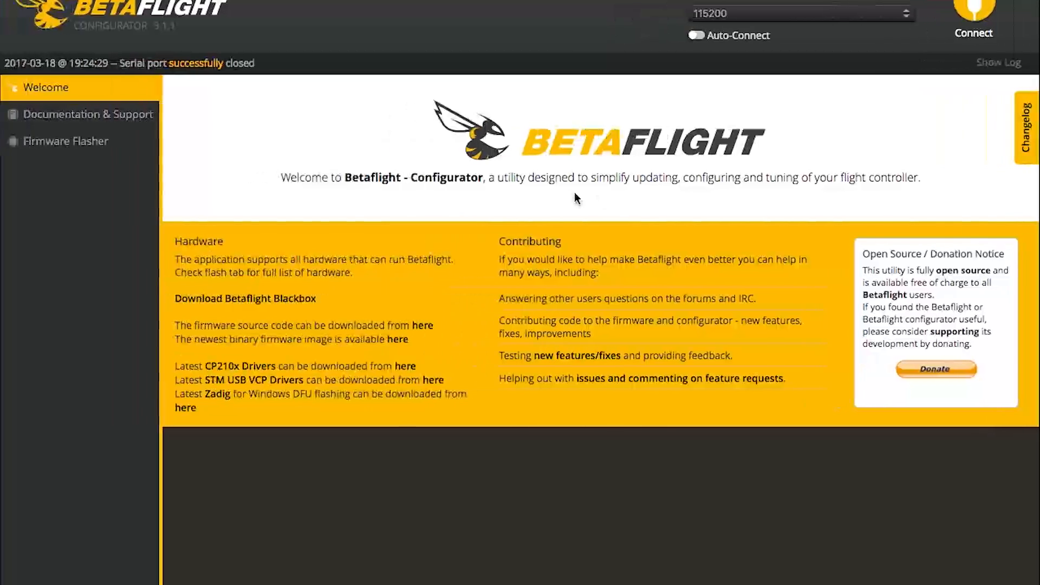
pyautogui.click(973, 20)
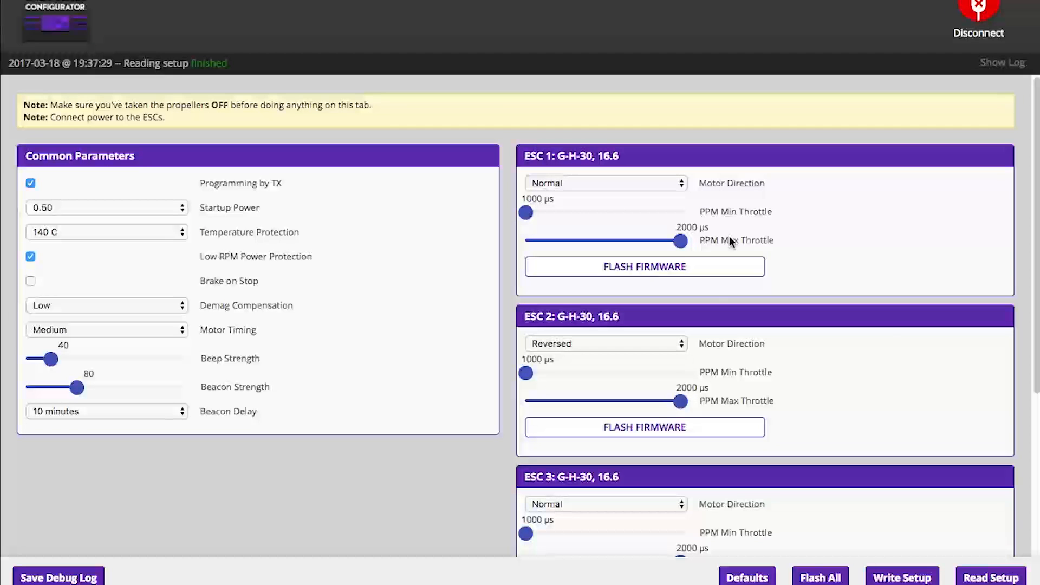
# - Write the setup to the four ESCs, review them, then disconnect
pyautogui.click(901, 576)
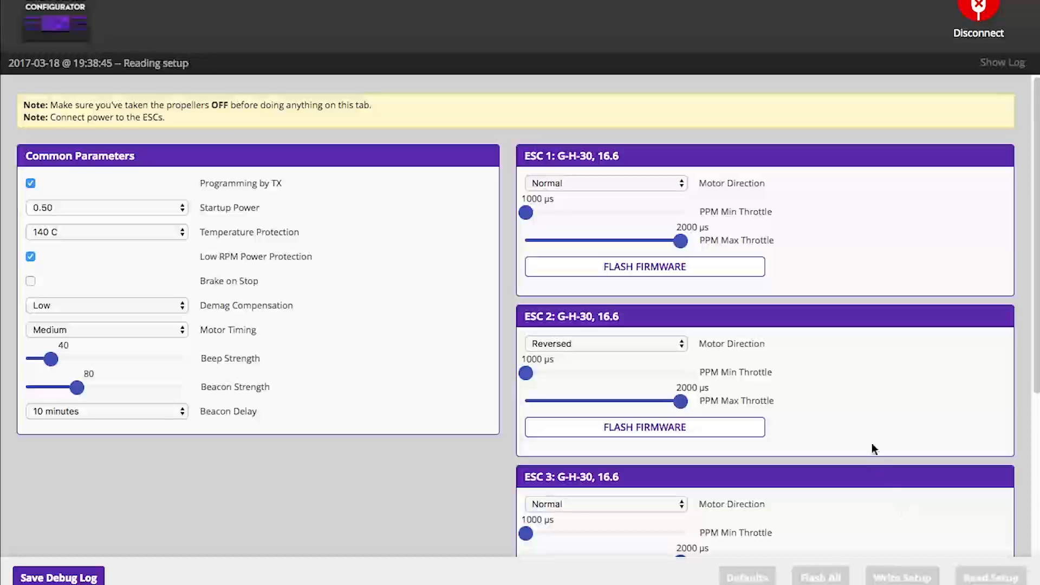
pyautogui.scroll(-3)
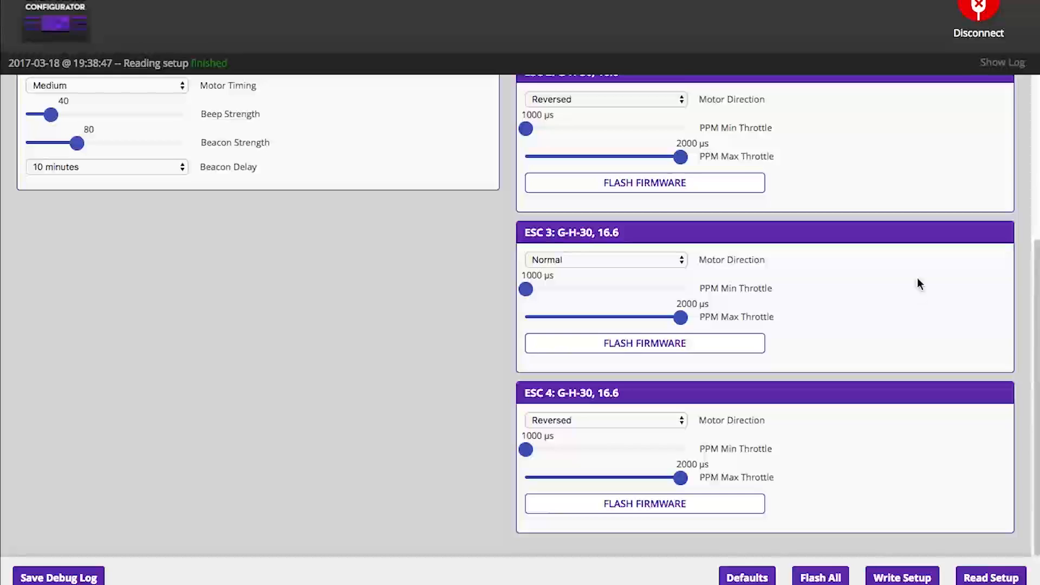
pyautogui.scroll(3)
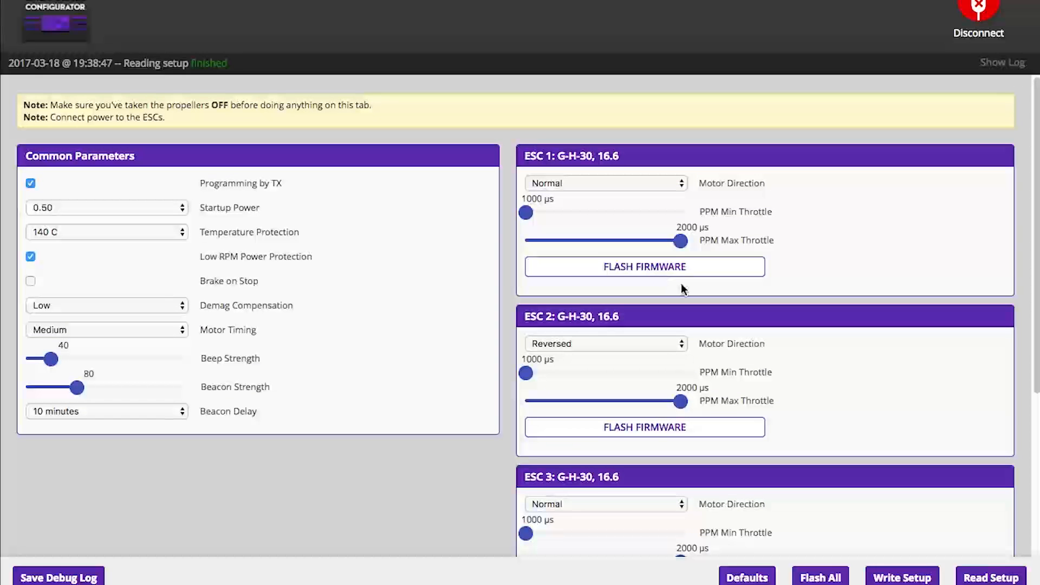
pyautogui.click(978, 20)
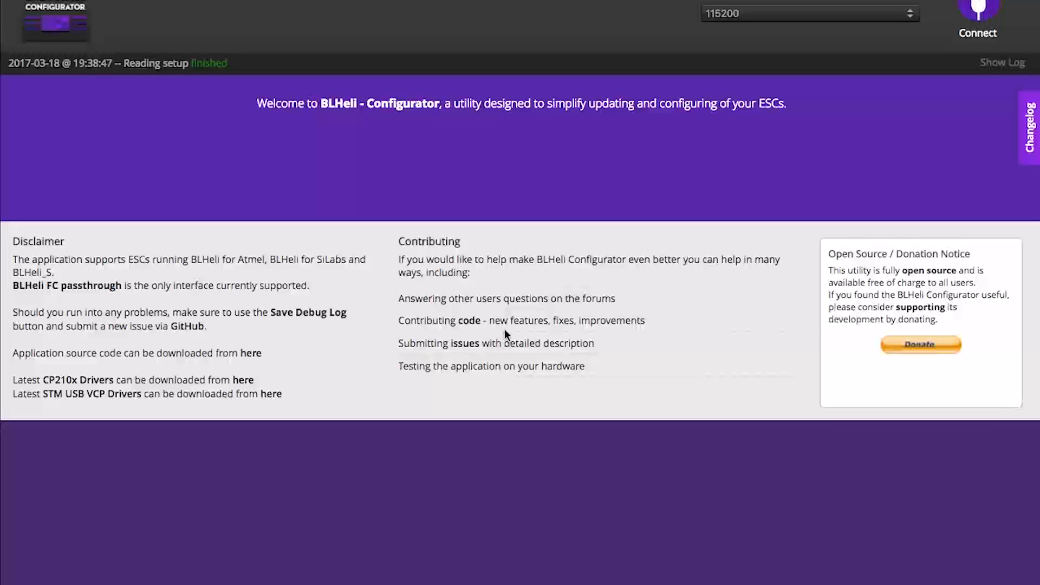